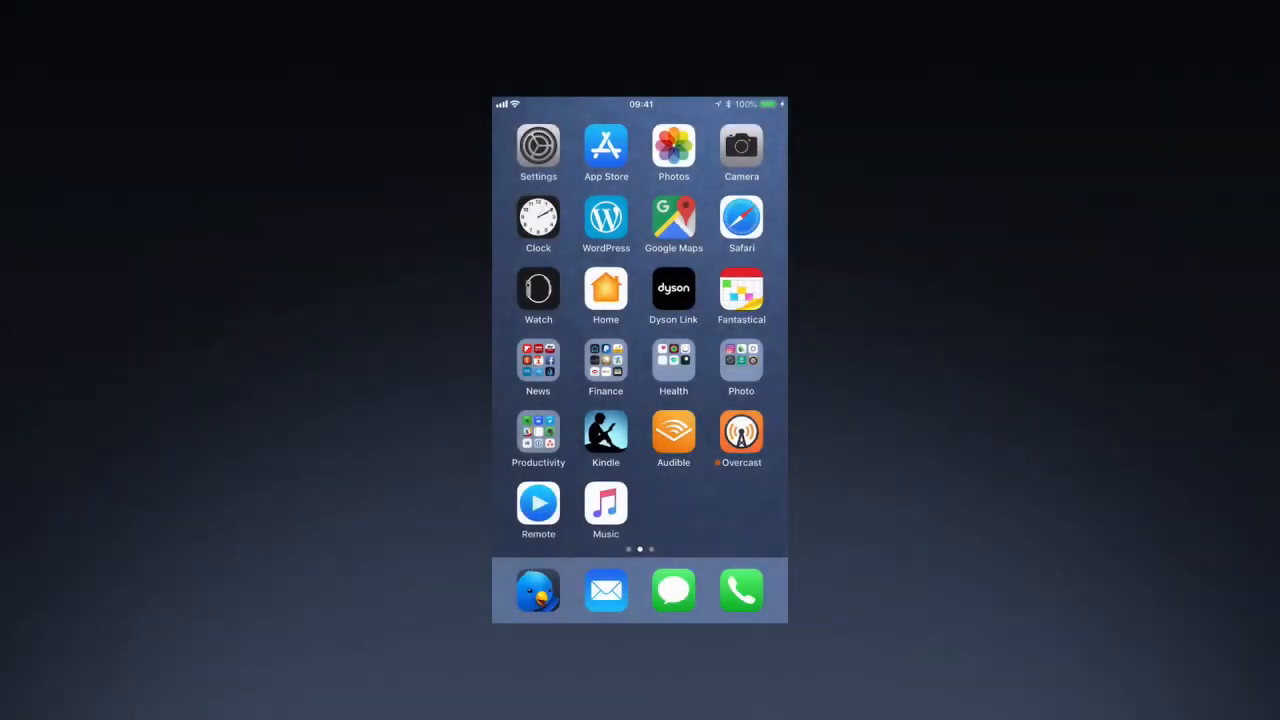
Export the two newest voicemails to the Downloads folder.
{"action": "left_click", "coordinate": [741, 590]}
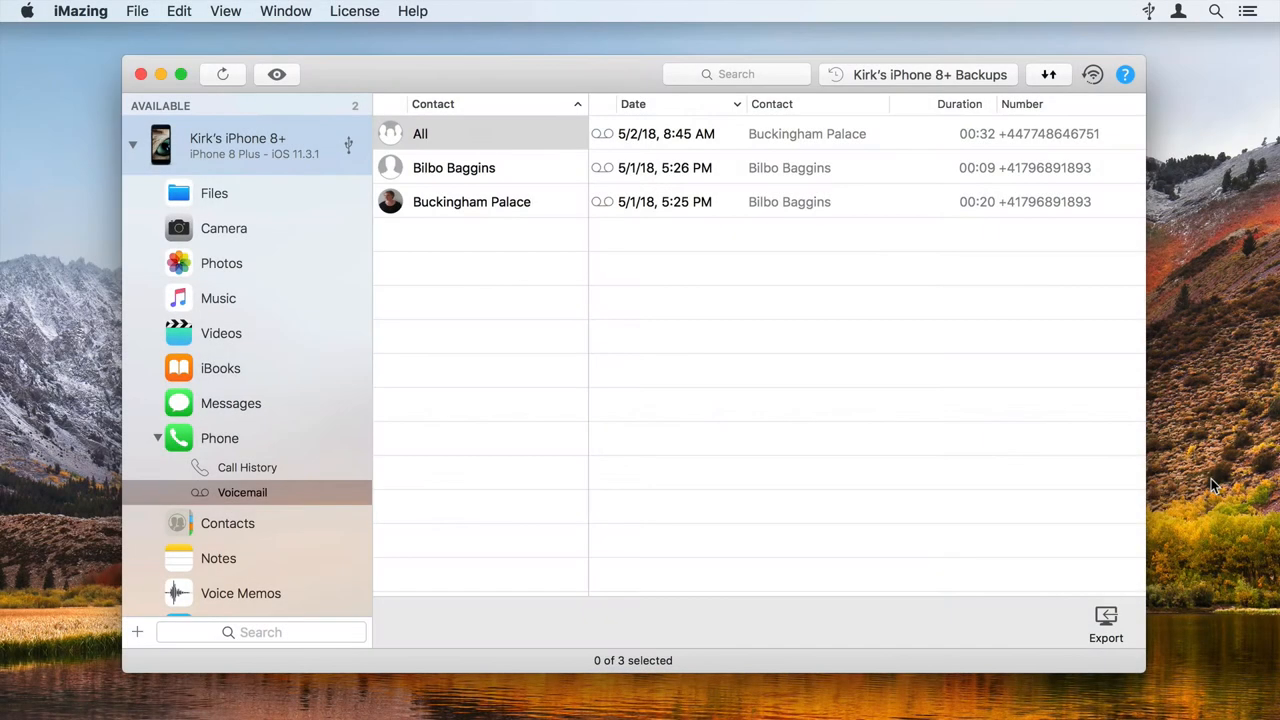
{"action": "mouse_move", "coordinate": [902, 168]}
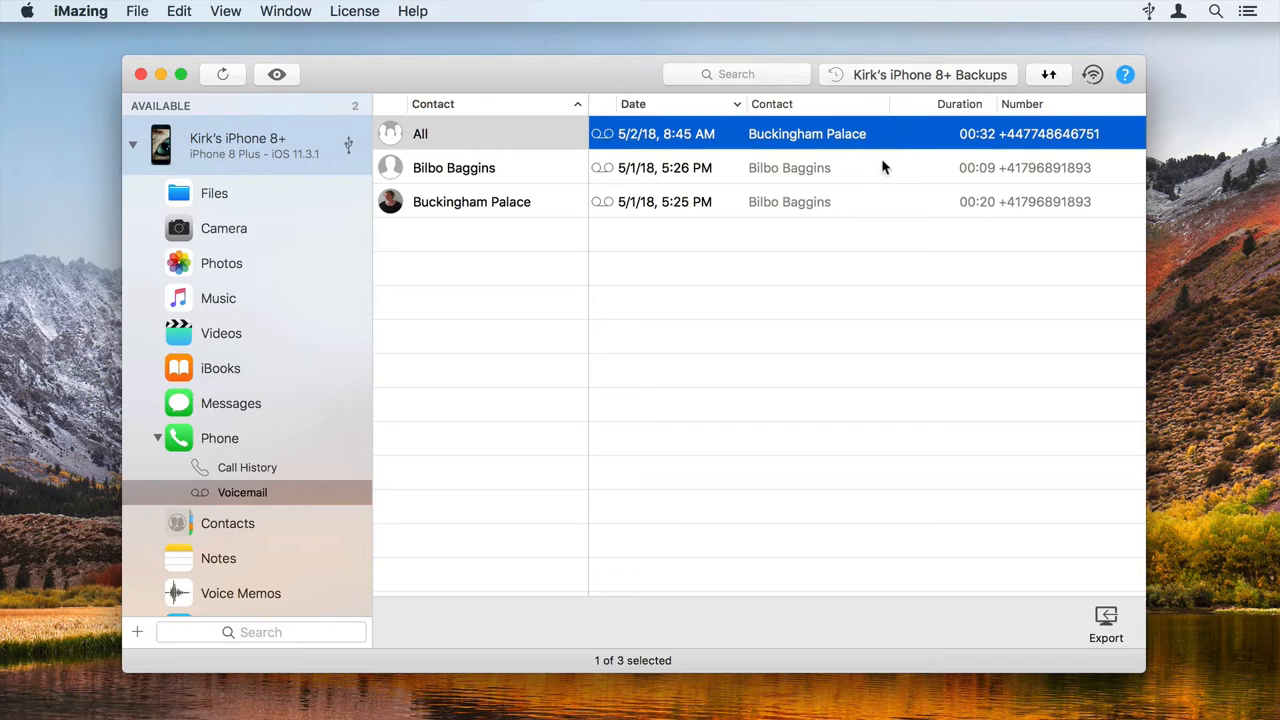
{"action": "left_click", "coordinate": [789, 167]}
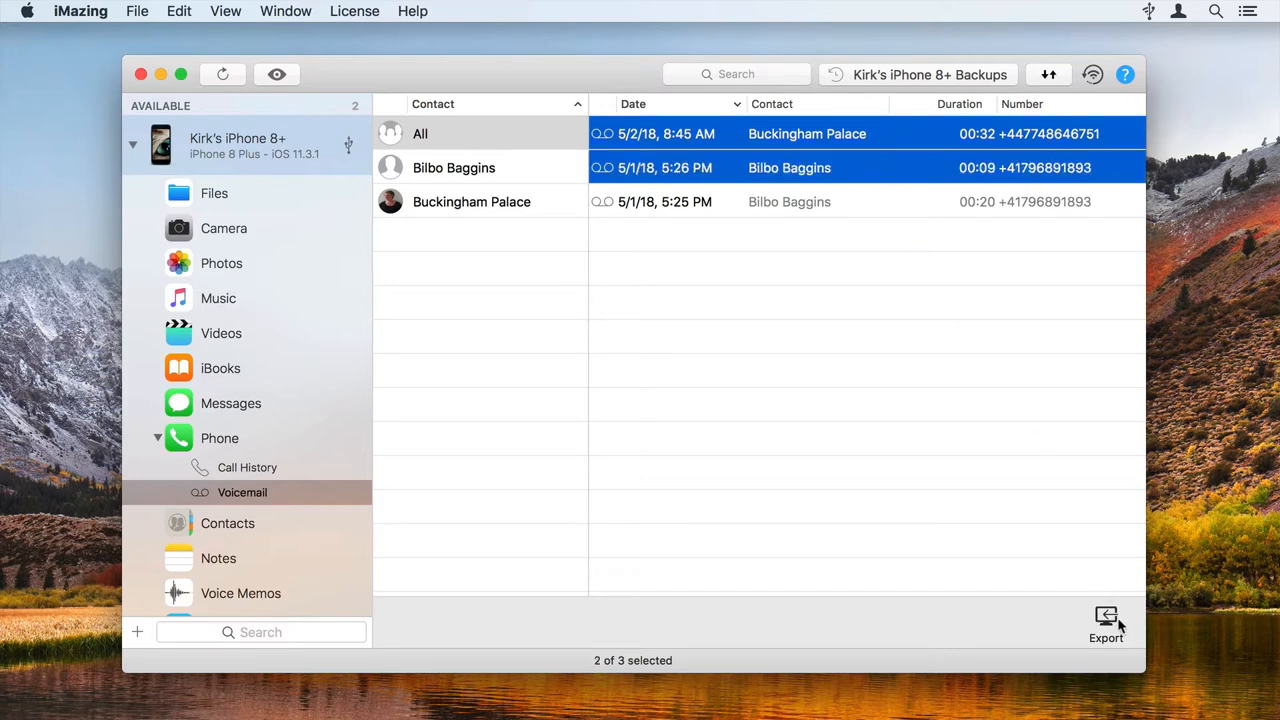
{"action": "left_click", "coordinate": [1106, 620]}
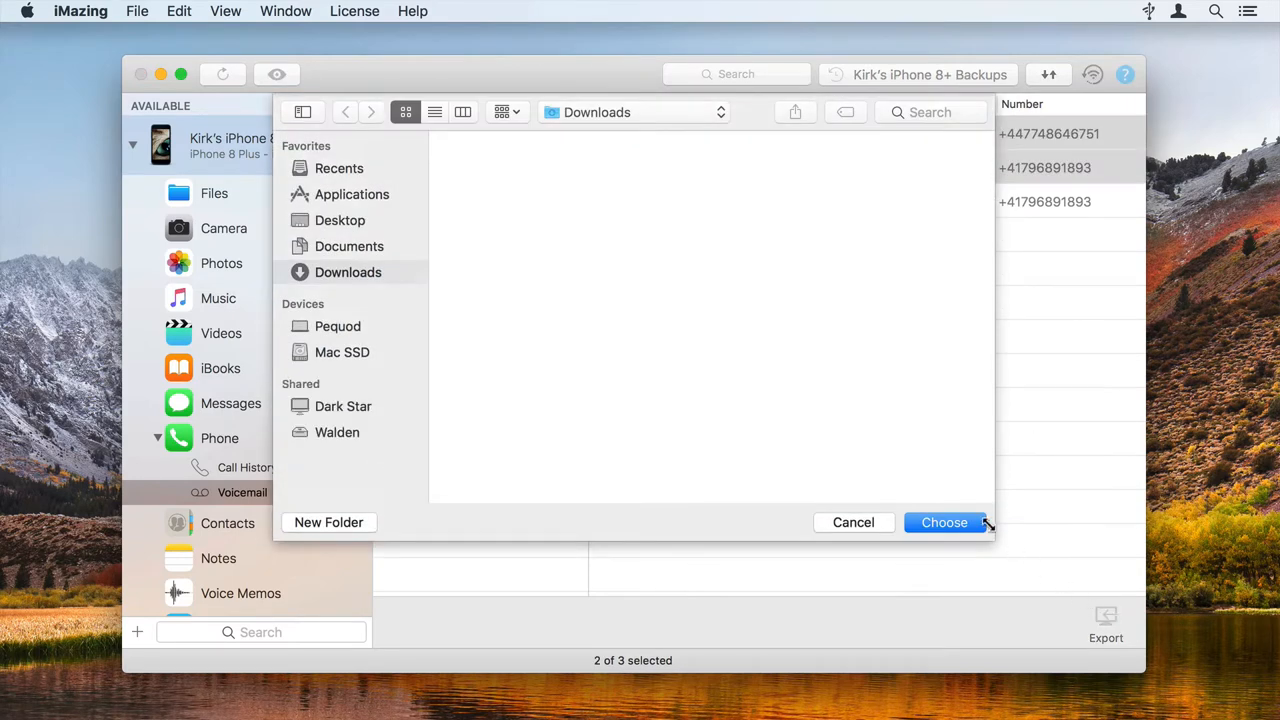
{"action": "left_click", "coordinate": [944, 522]}
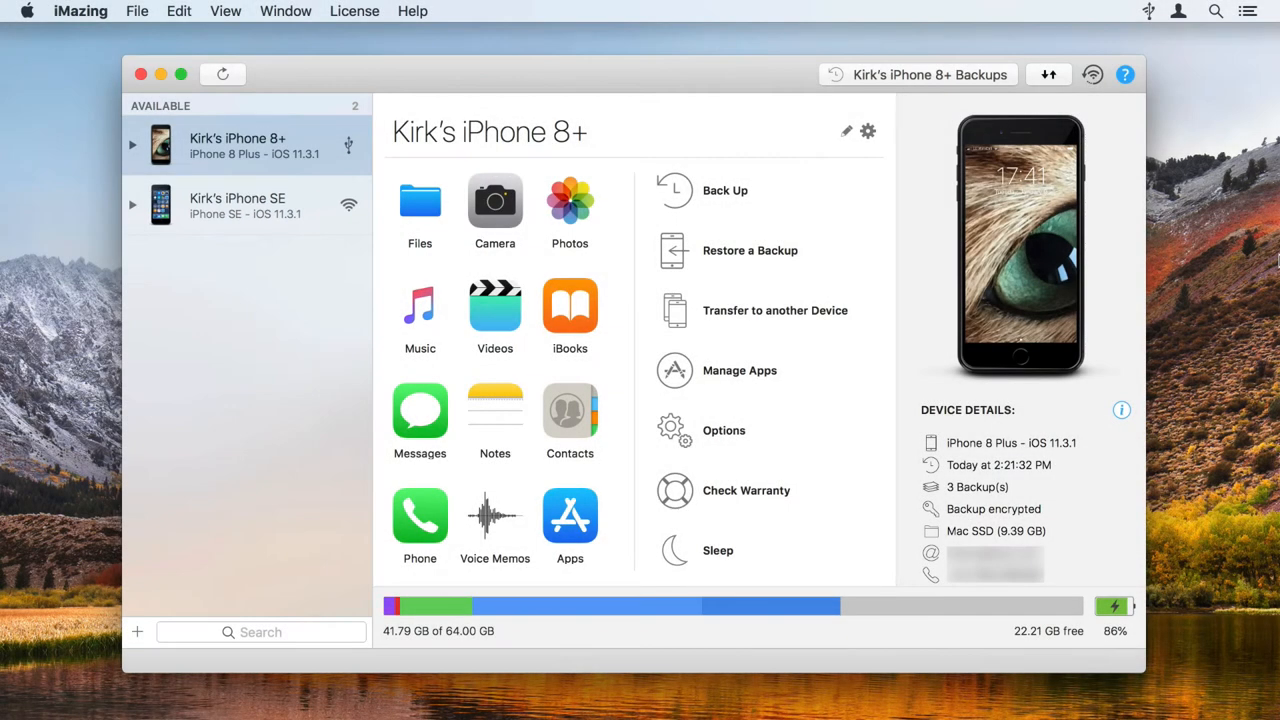
Open Phone, then Voicemail, to load the three iPhone 8 Plus voicemails.
{"action": "left_click", "coordinate": [133, 144]}
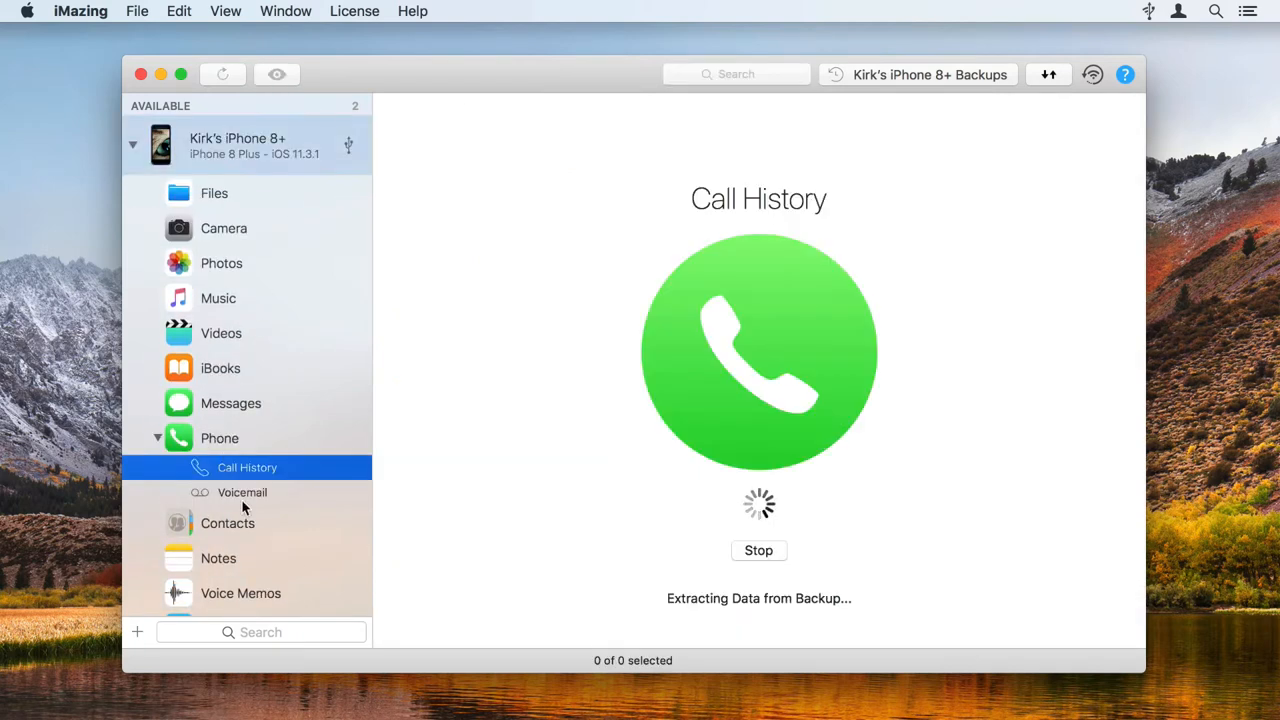
{"action": "left_click", "coordinate": [242, 492]}
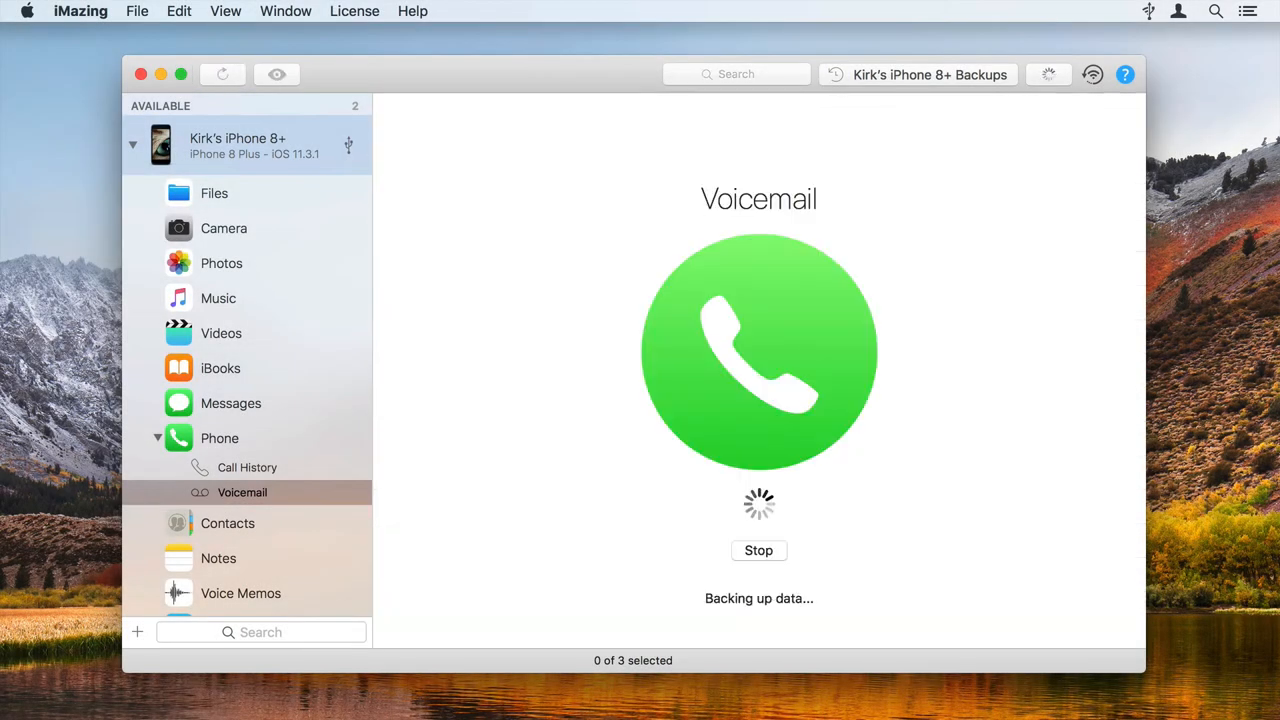
{"action": "left_click", "coordinate": [1048, 74]}
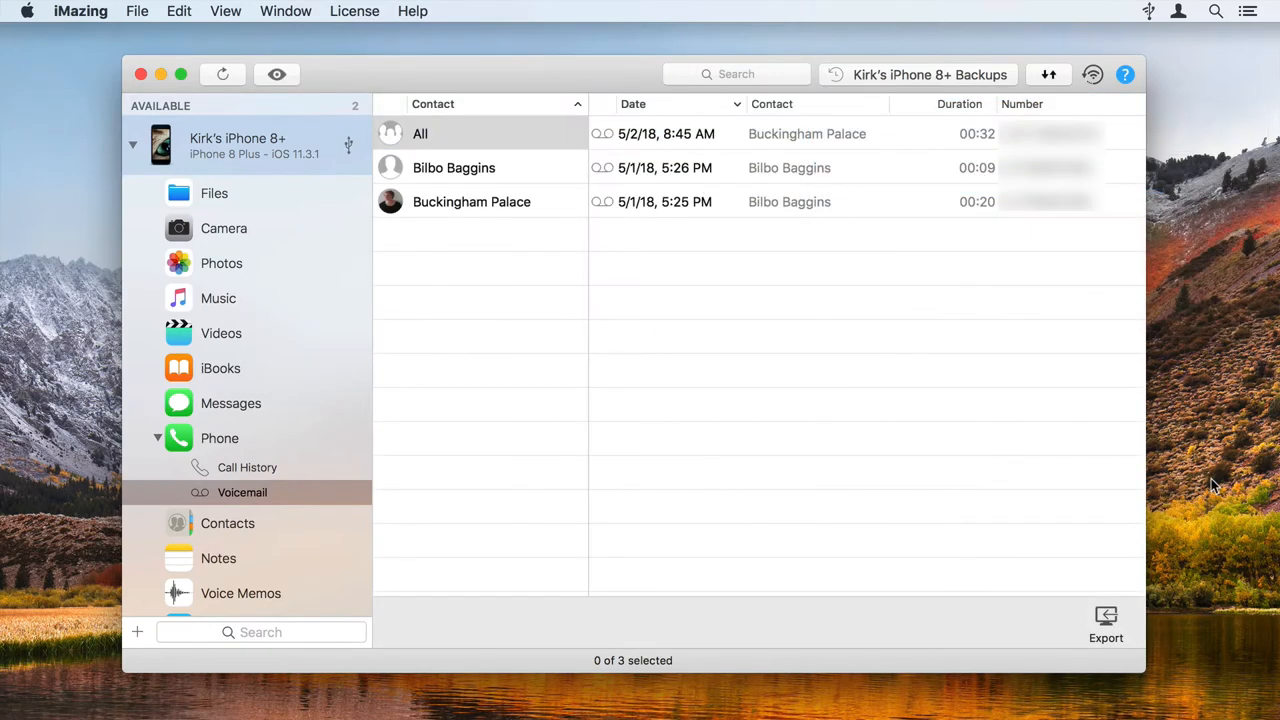
Export the two newest voicemails as .amr files into Downloads.
{"action": "left_click", "coordinate": [826, 134]}
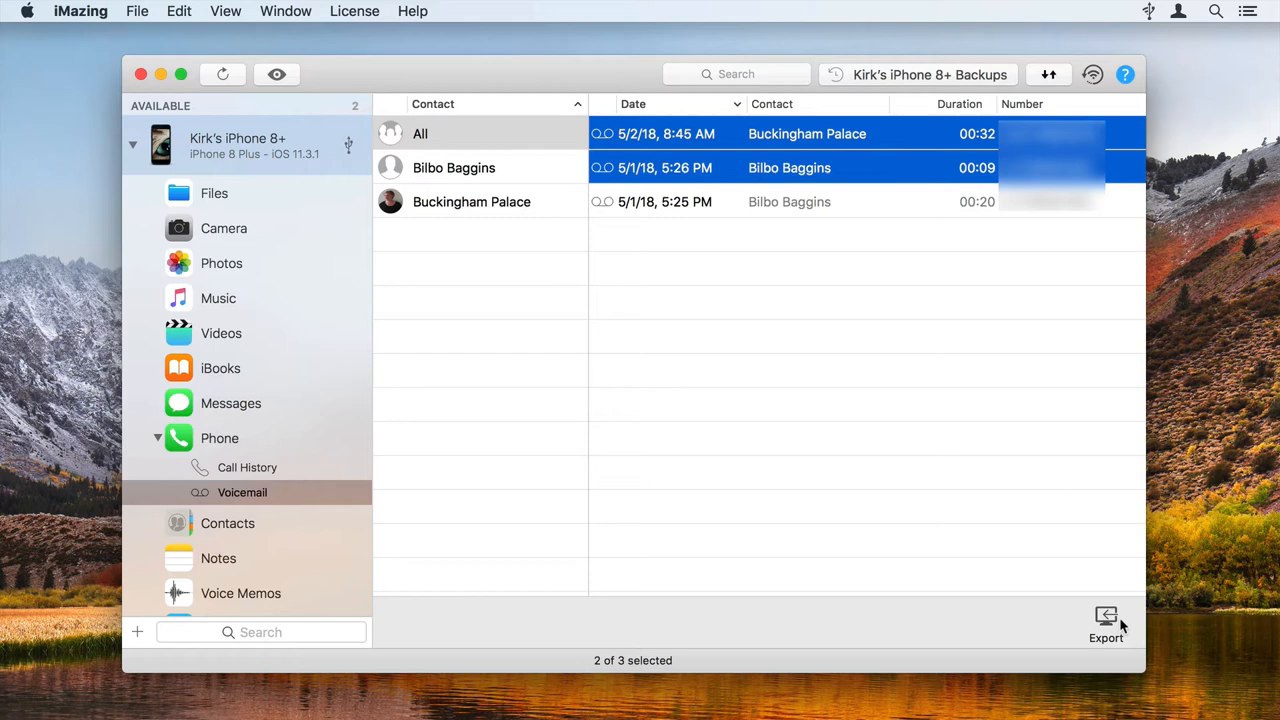
{"action": "left_click", "coordinate": [1105, 620]}
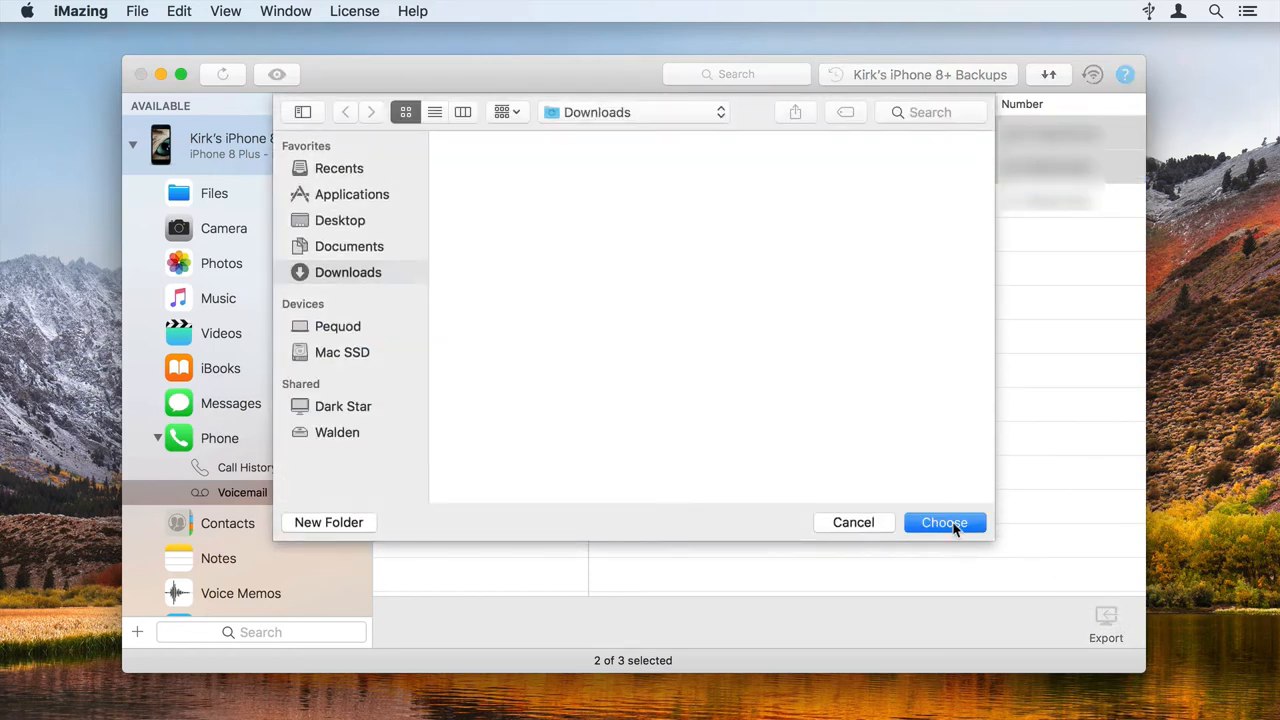
{"action": "left_click", "coordinate": [944, 522]}
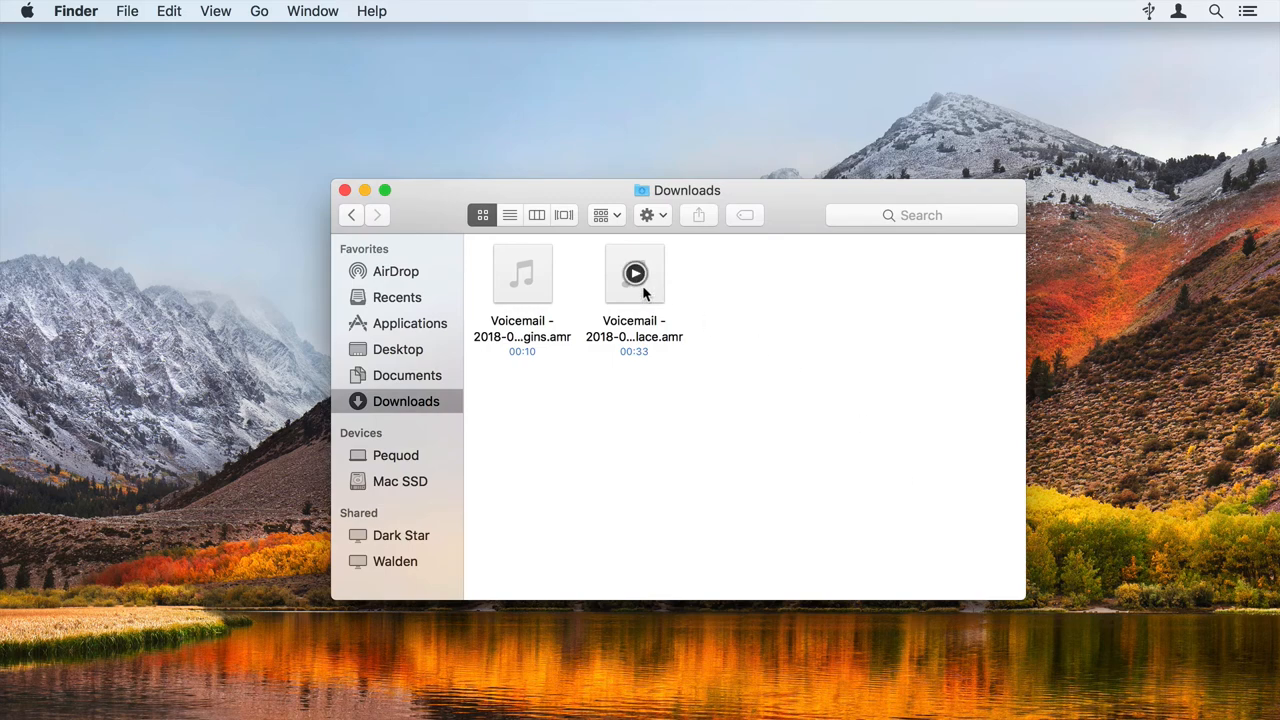
Open the 00:33 .amr voicemail in QuickTime Player and play it.
{"action": "left_click", "coordinate": [634, 273]}
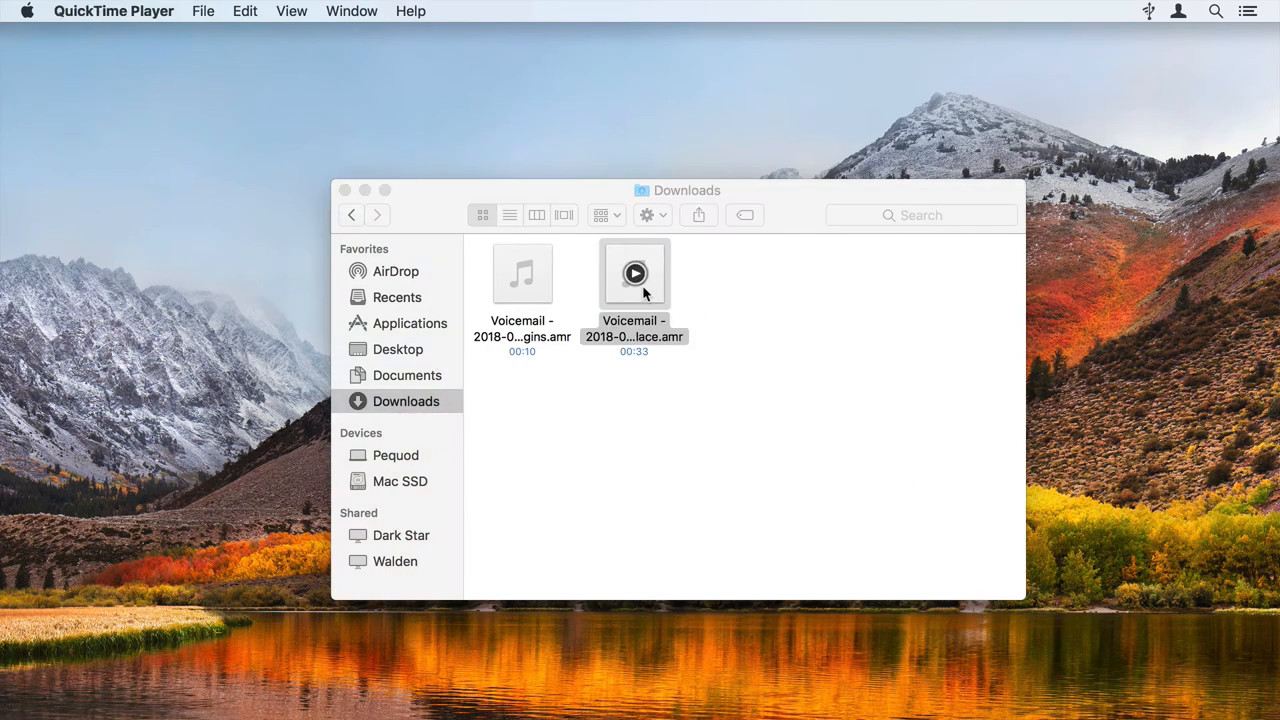
{"action": "double_click", "coordinate": [634, 273]}
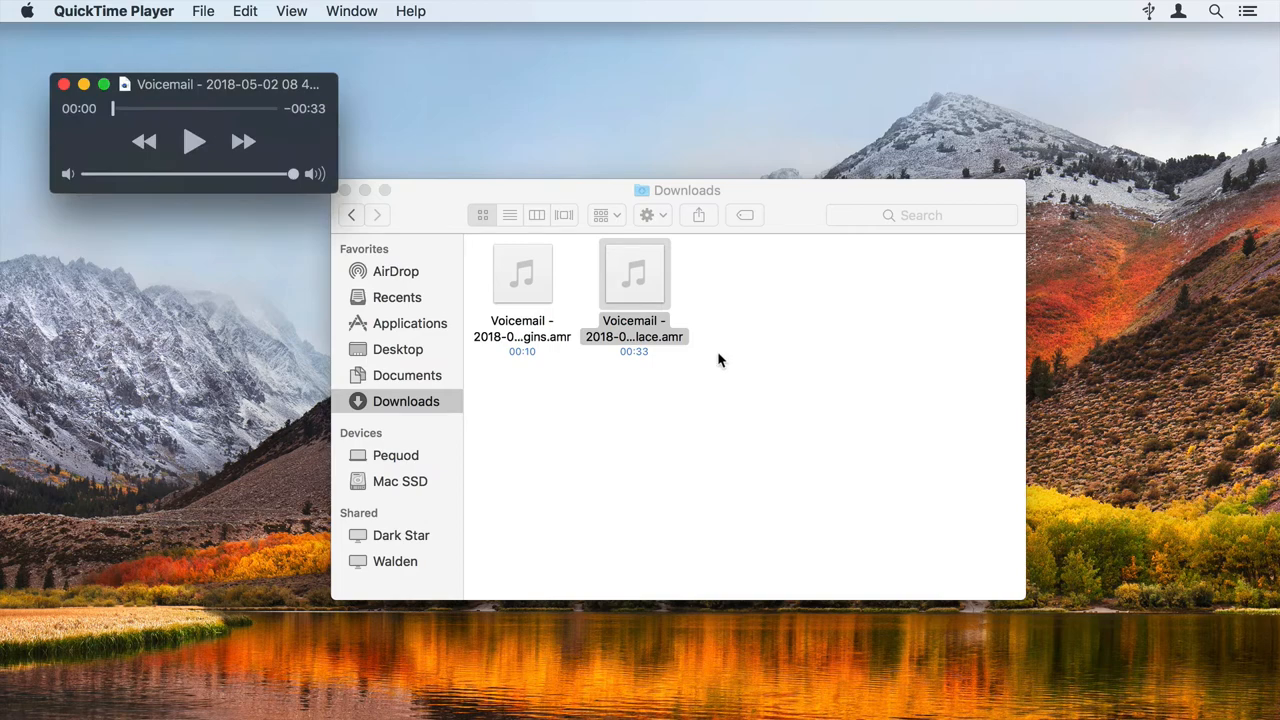
{"action": "left_click", "coordinate": [193, 141]}
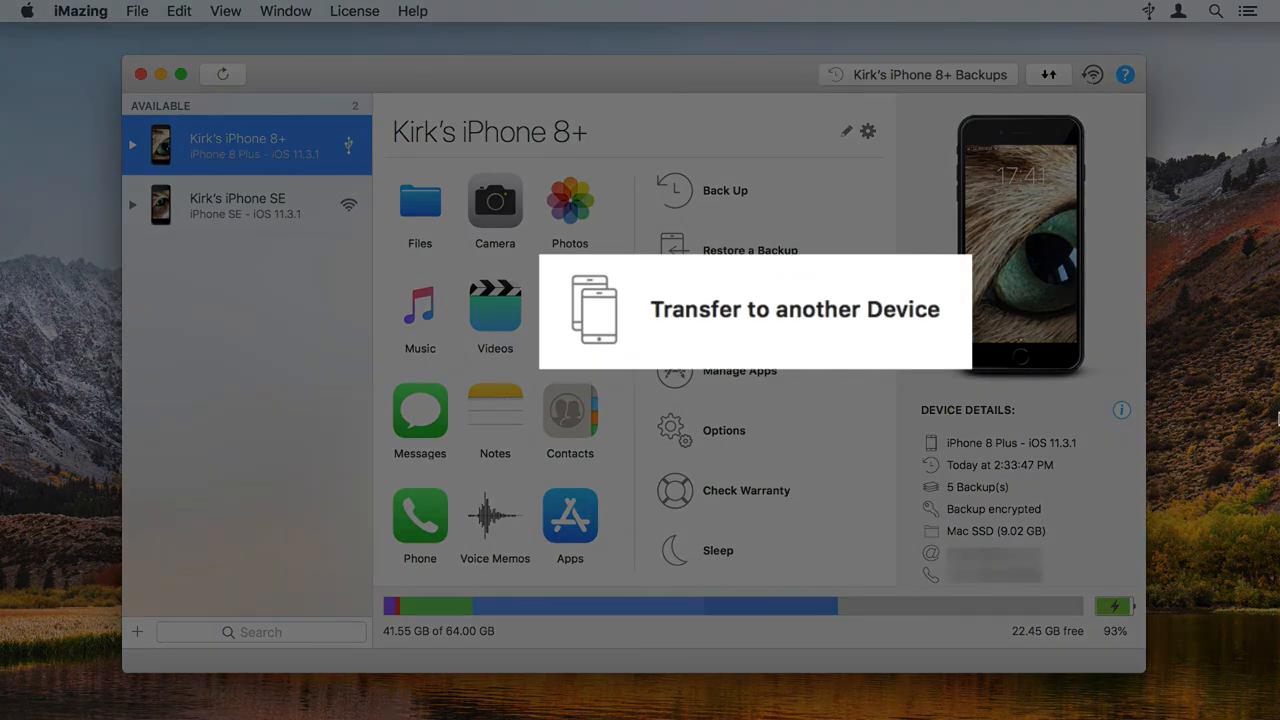
Start a transfer to the iPhone SE and advance to Transfer Options.
{"action": "left_click", "coordinate": [795, 309]}
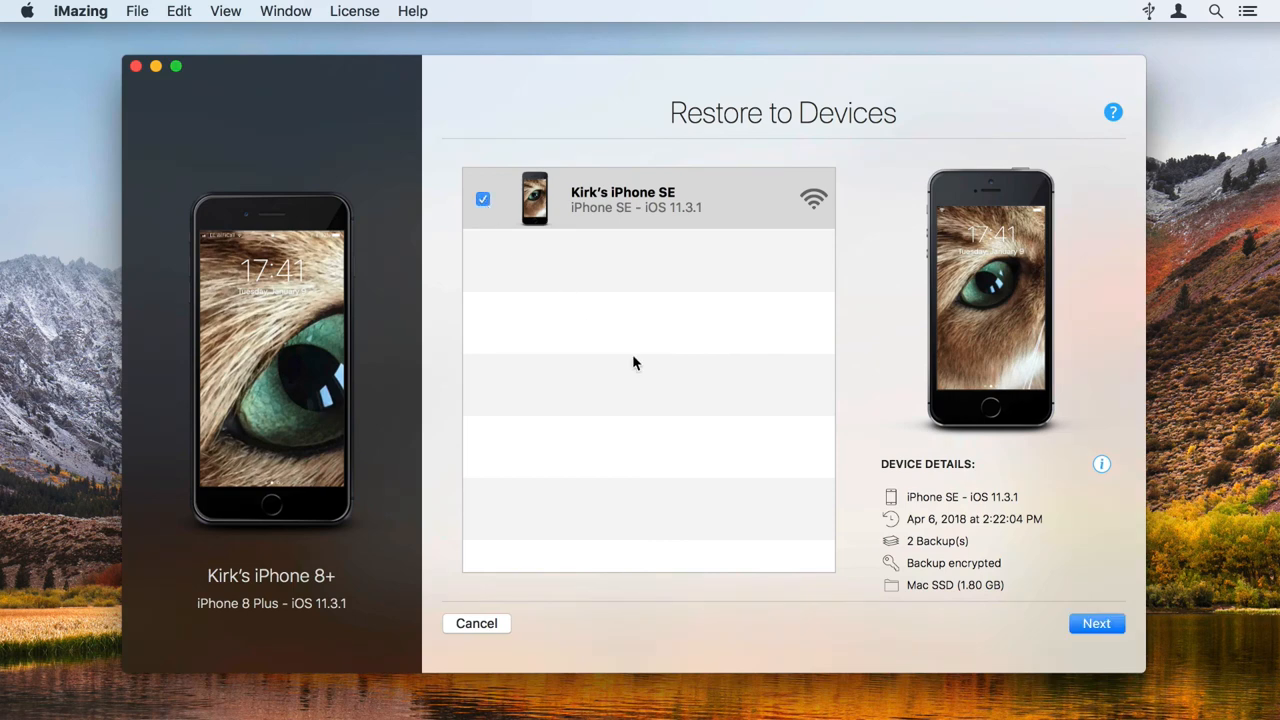
{"action": "left_click", "coordinate": [1096, 623]}
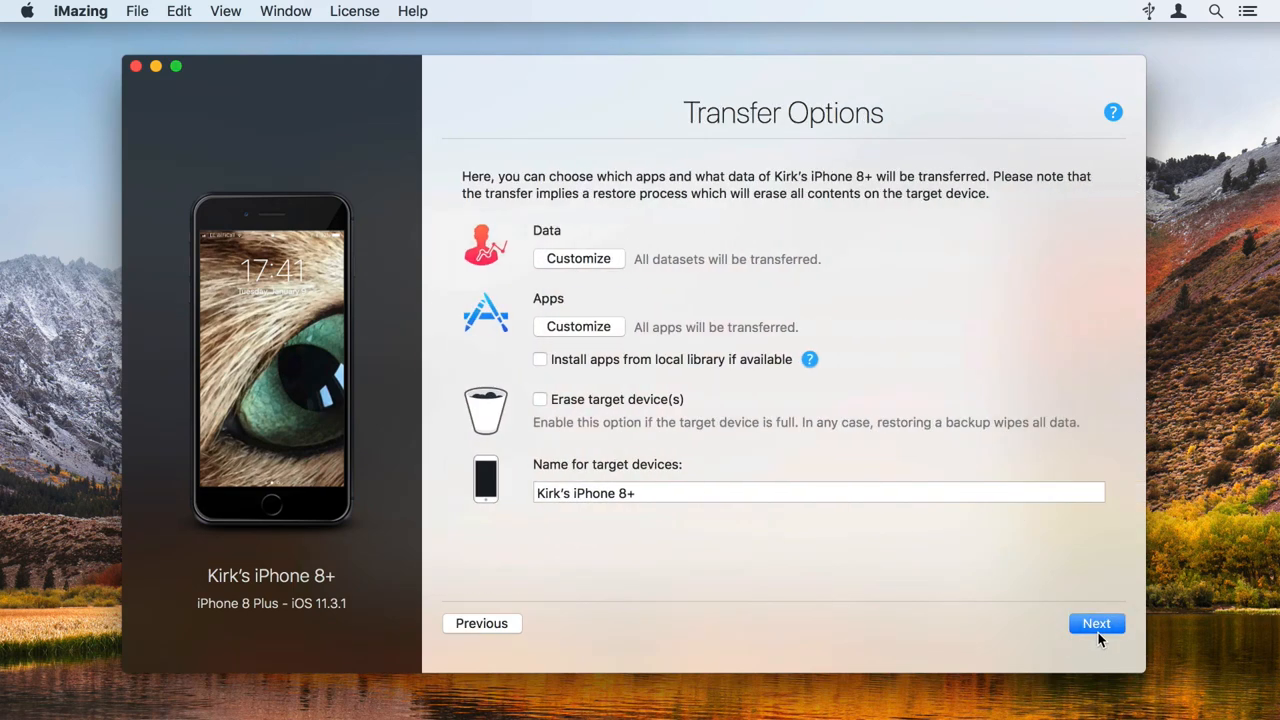
{"action": "mouse_move", "coordinate": [1262, 598]}
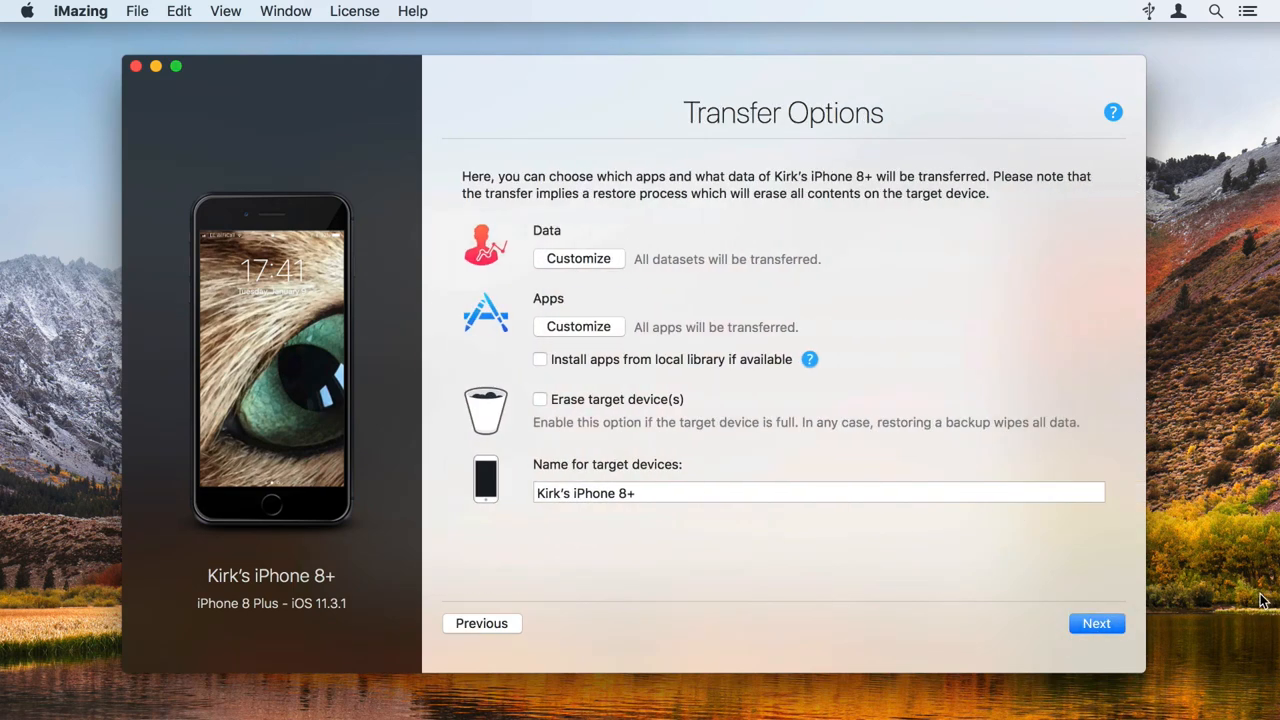